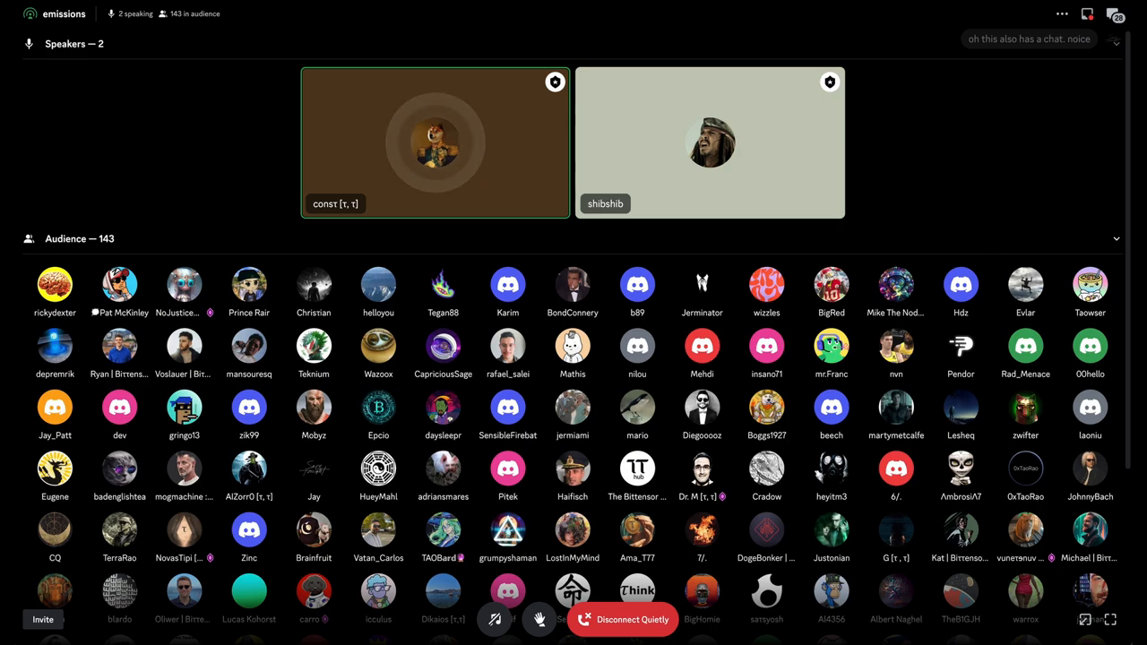
{"action": "scroll", "scroll_direction": "down", "scroll_amount": 3}
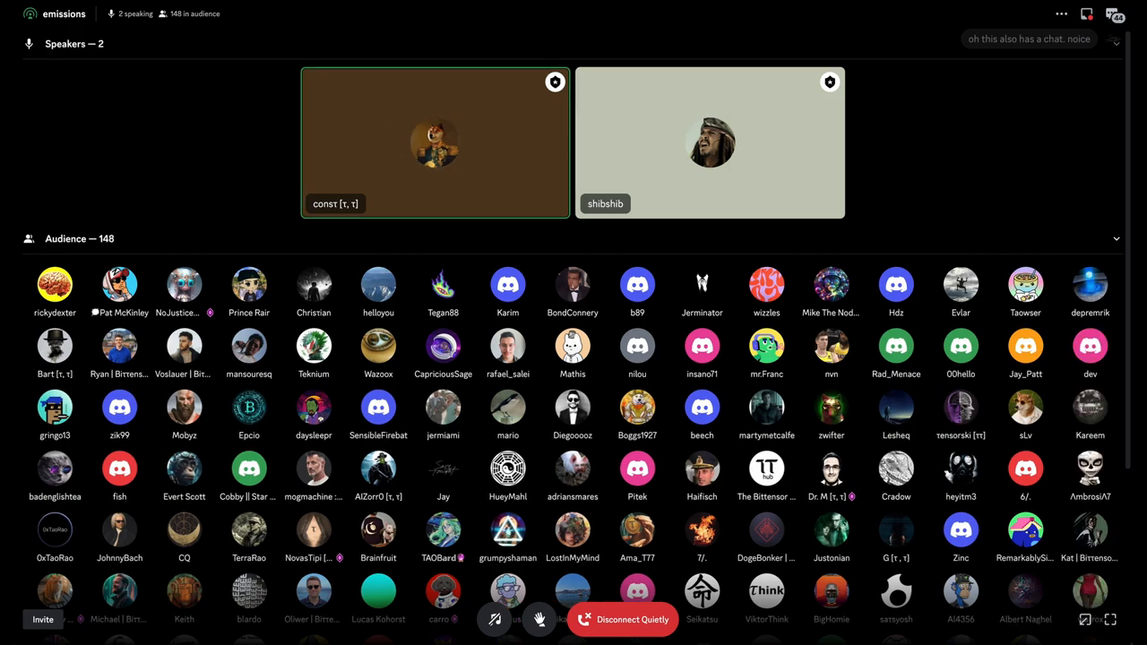
{"action": "scroll", "scroll_direction": "down", "scroll_amount": 3}
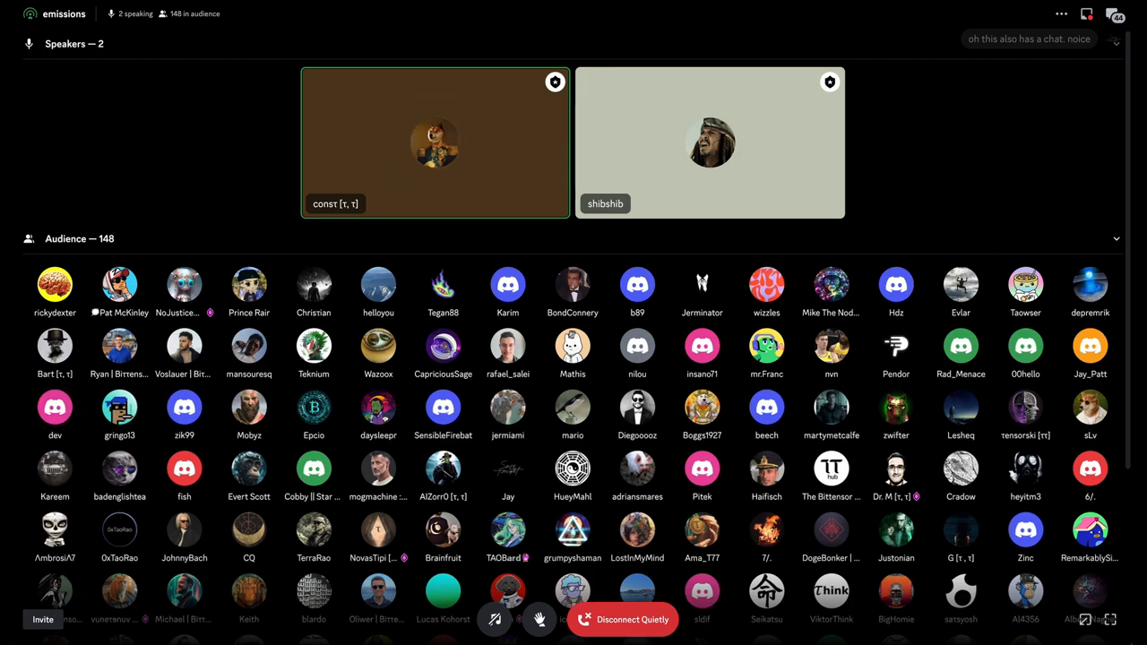